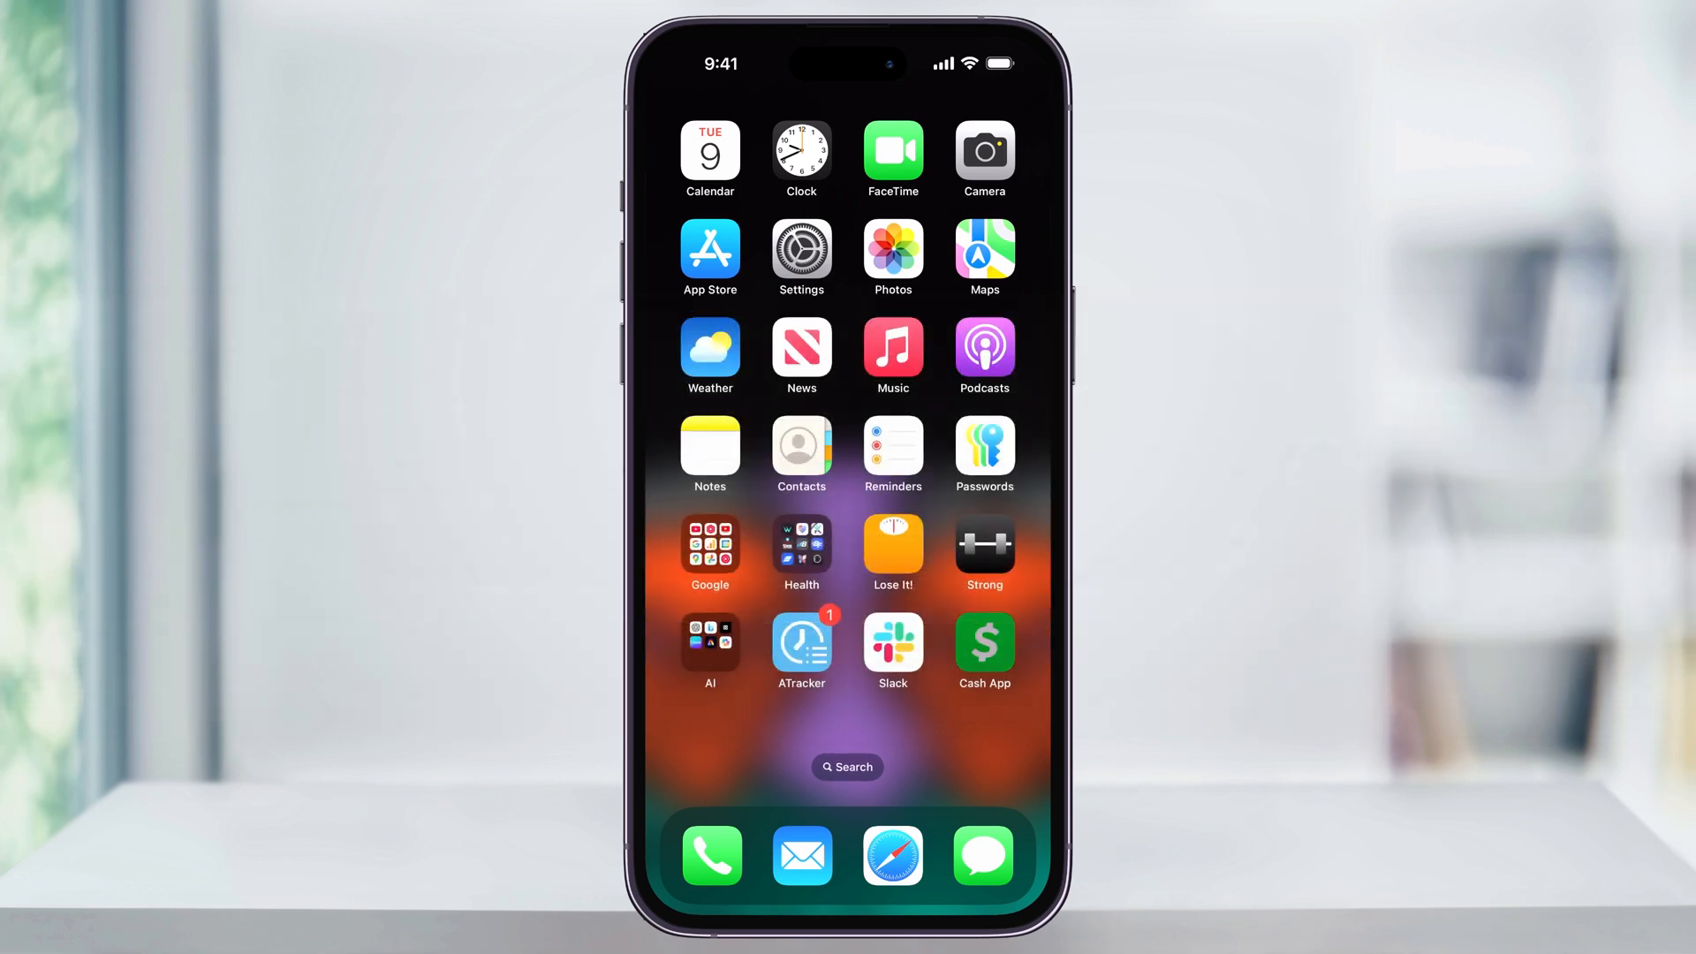
Launch Cash App and reach the Account & settings list on the profile page
click(984, 643)
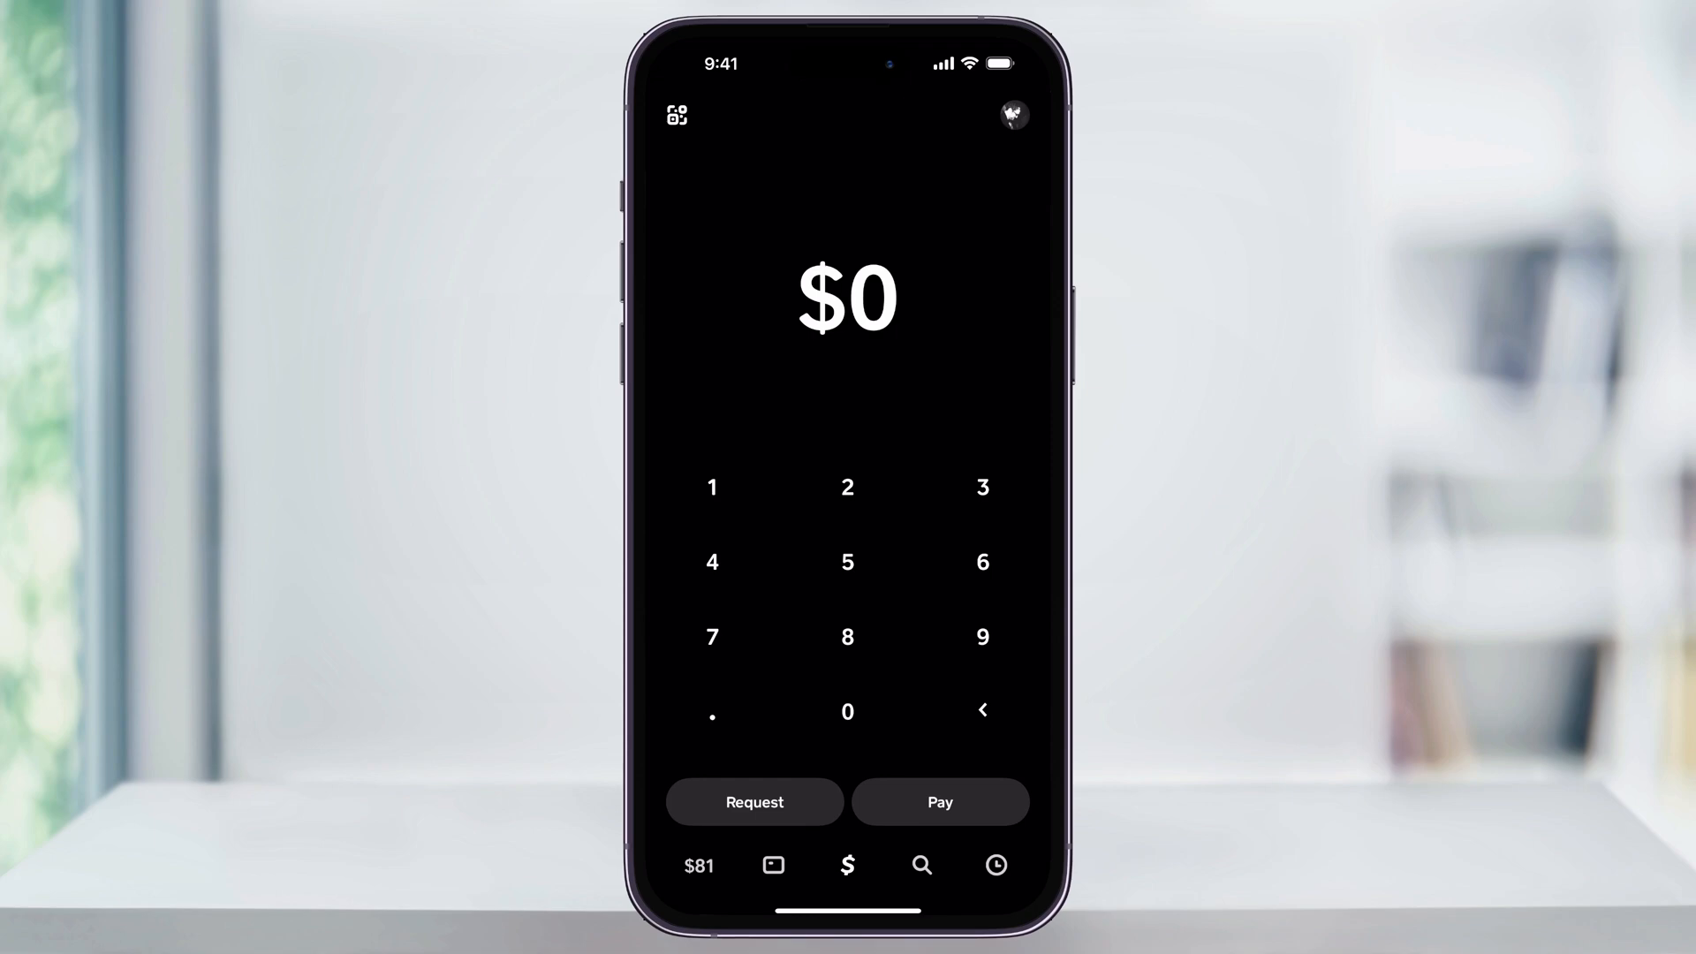
click(1010, 117)
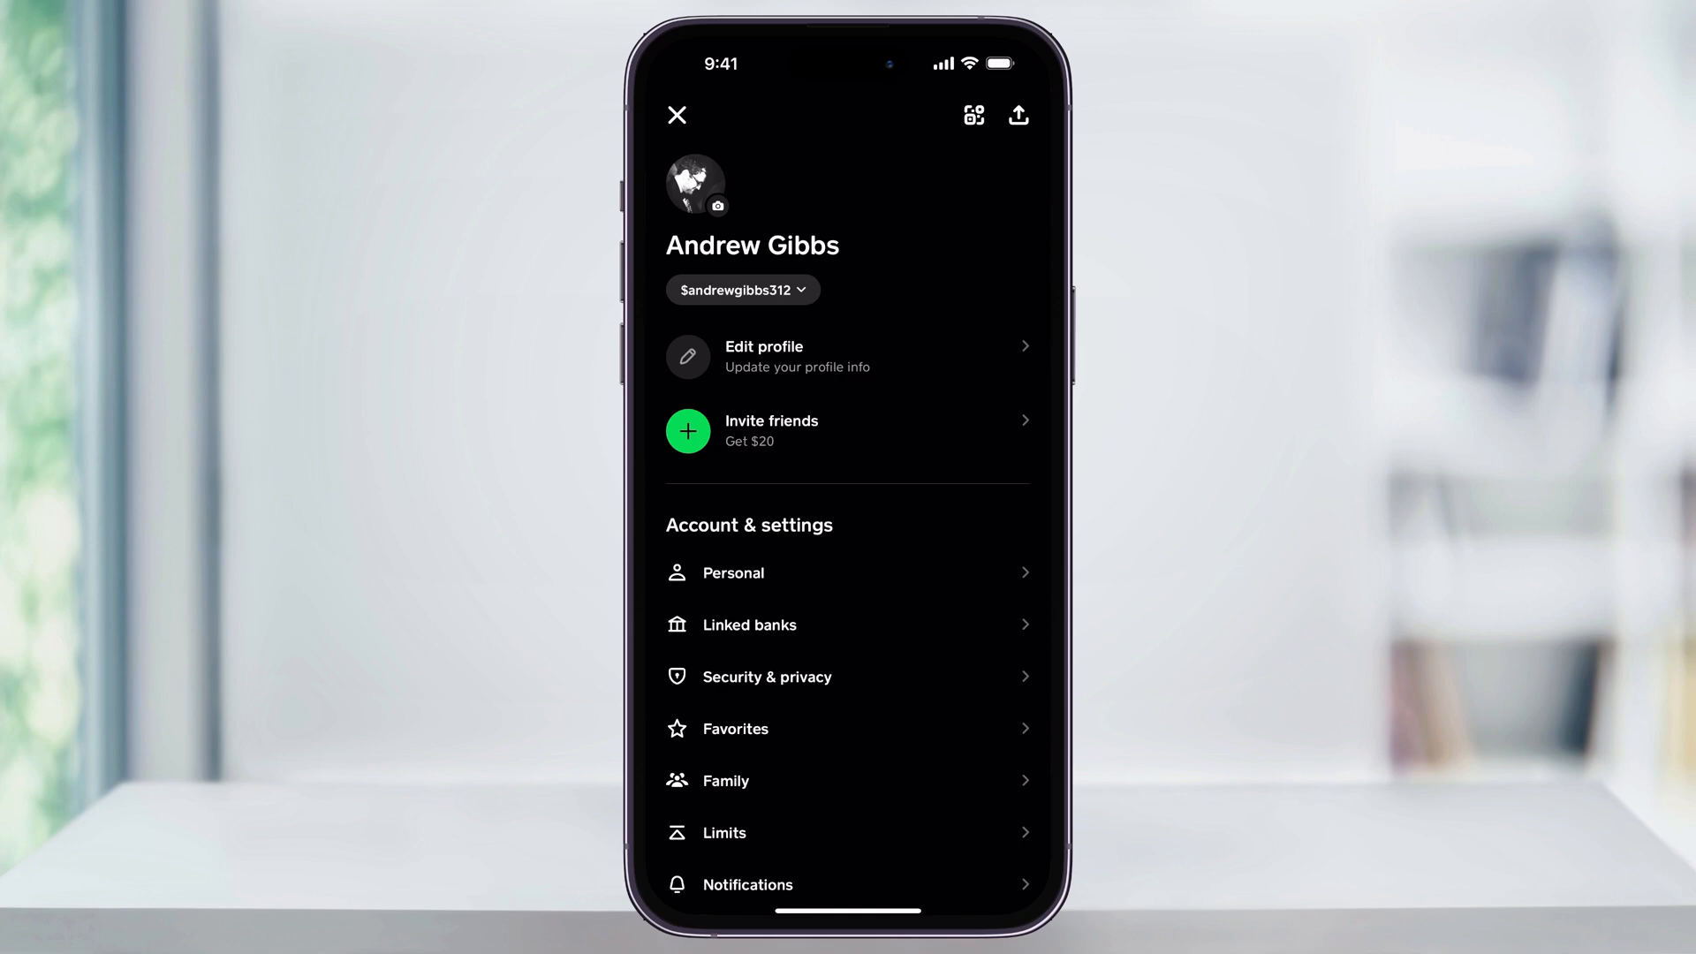
scroll(down, 3)
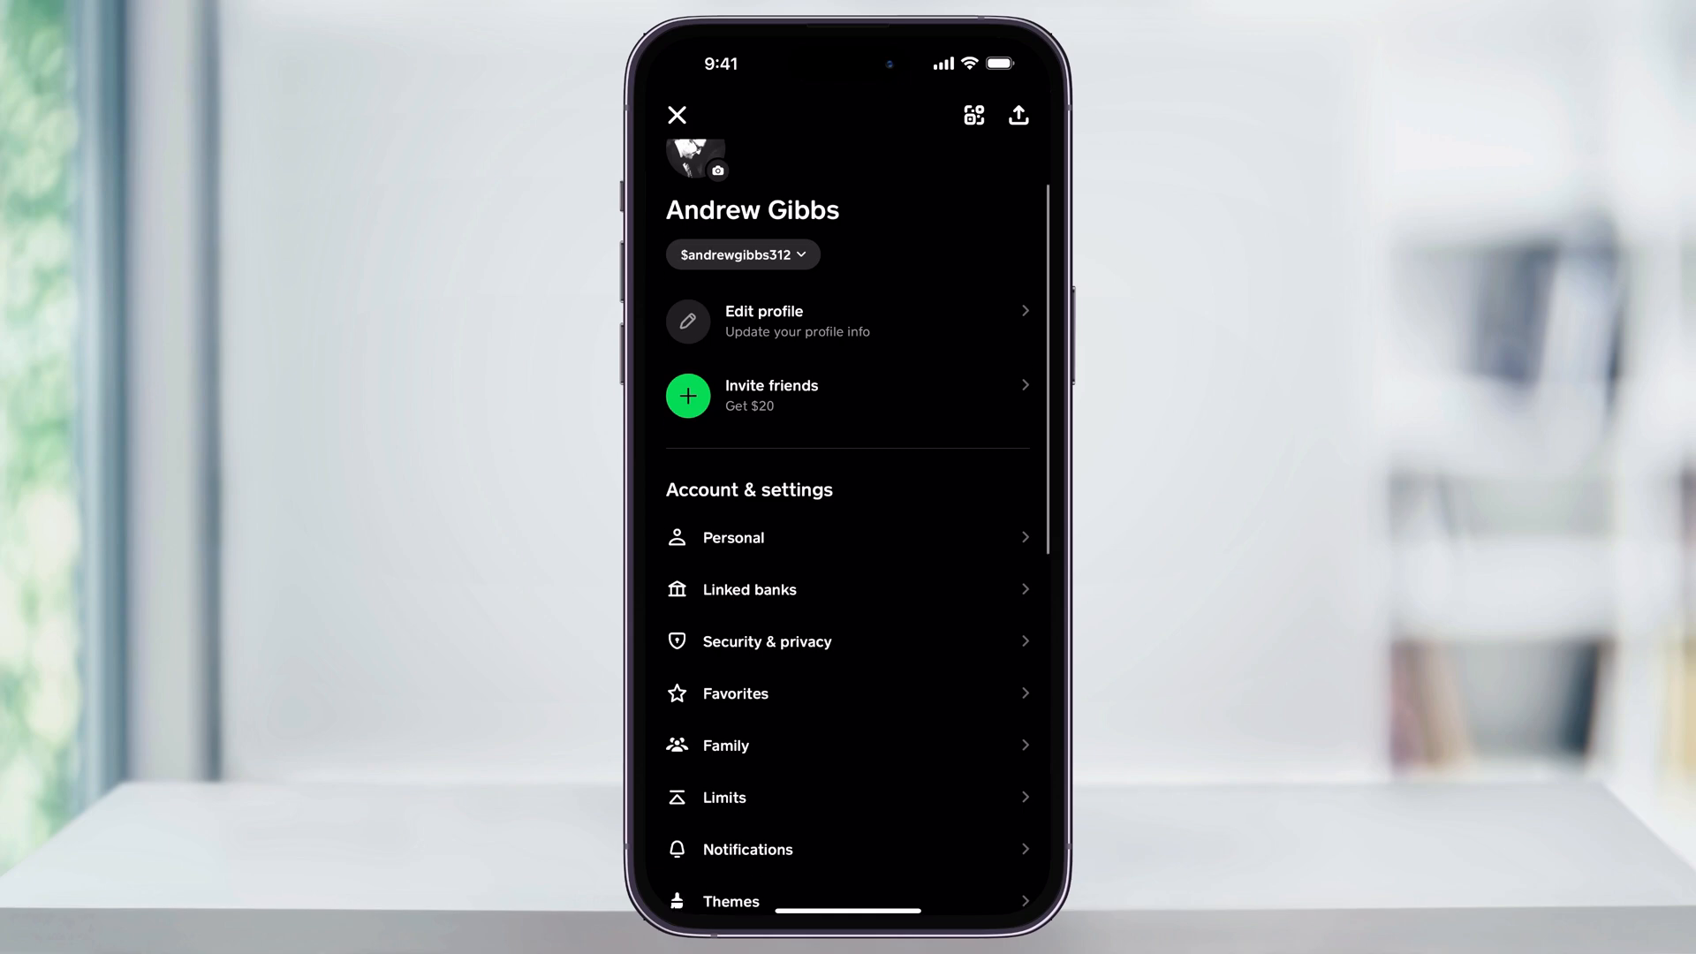
scroll(down, 3)
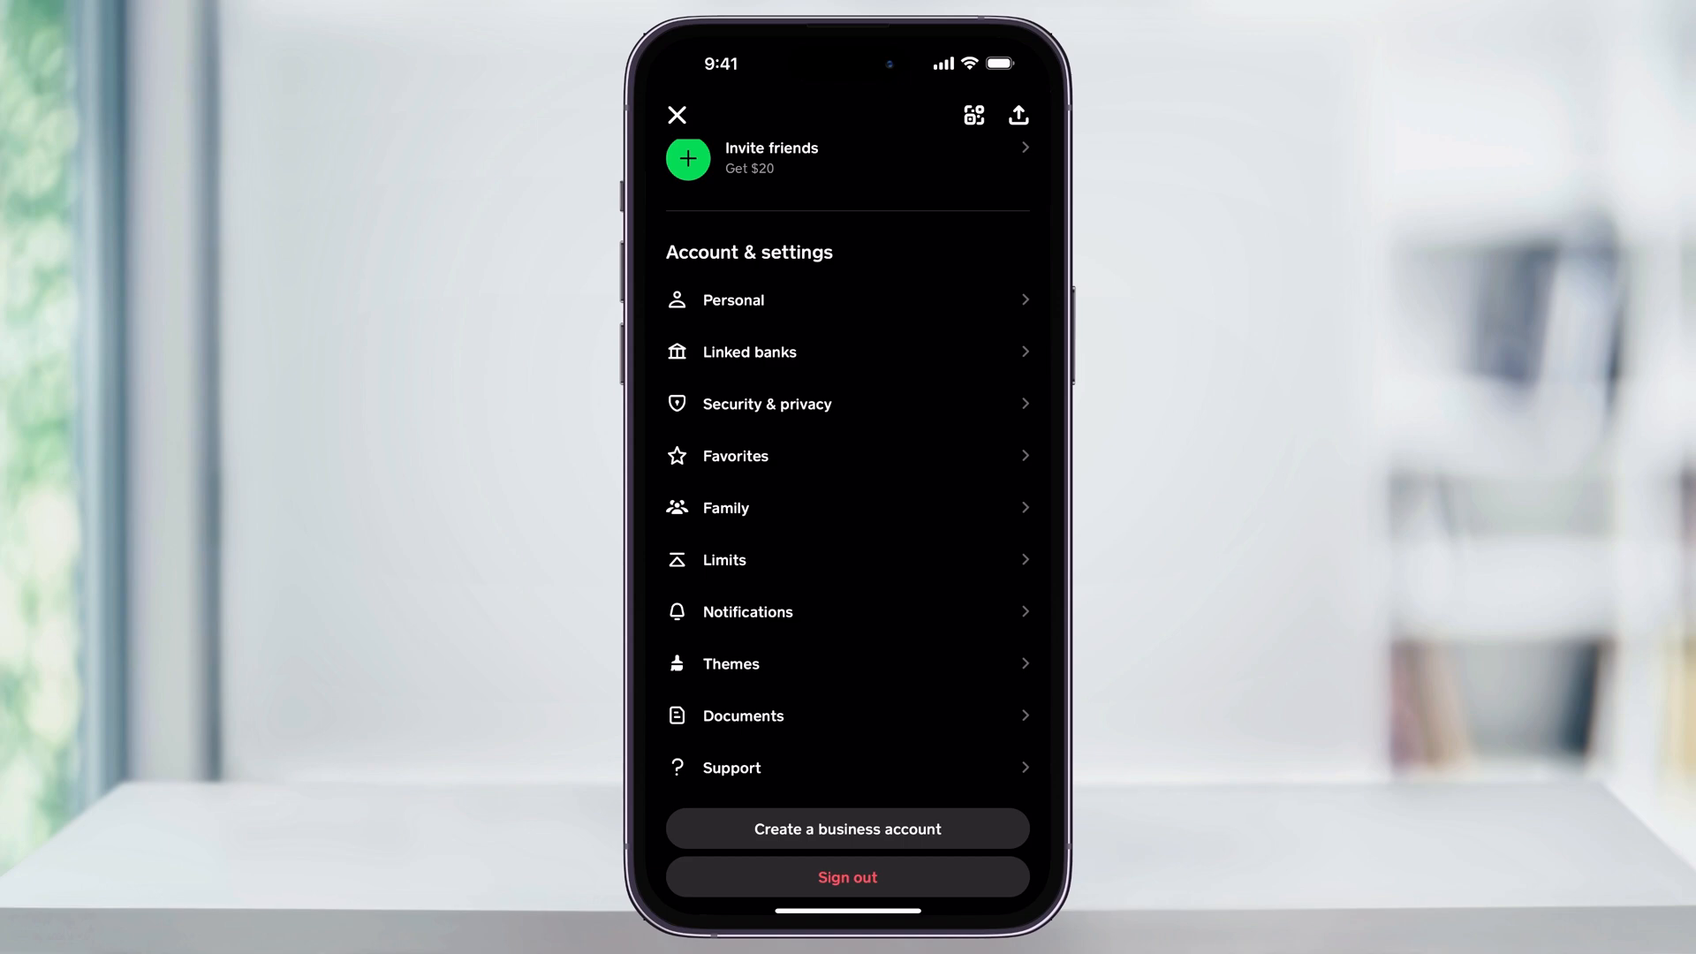
Show the Linked banks page listing the debit card, bank account and credit card
click(749, 352)
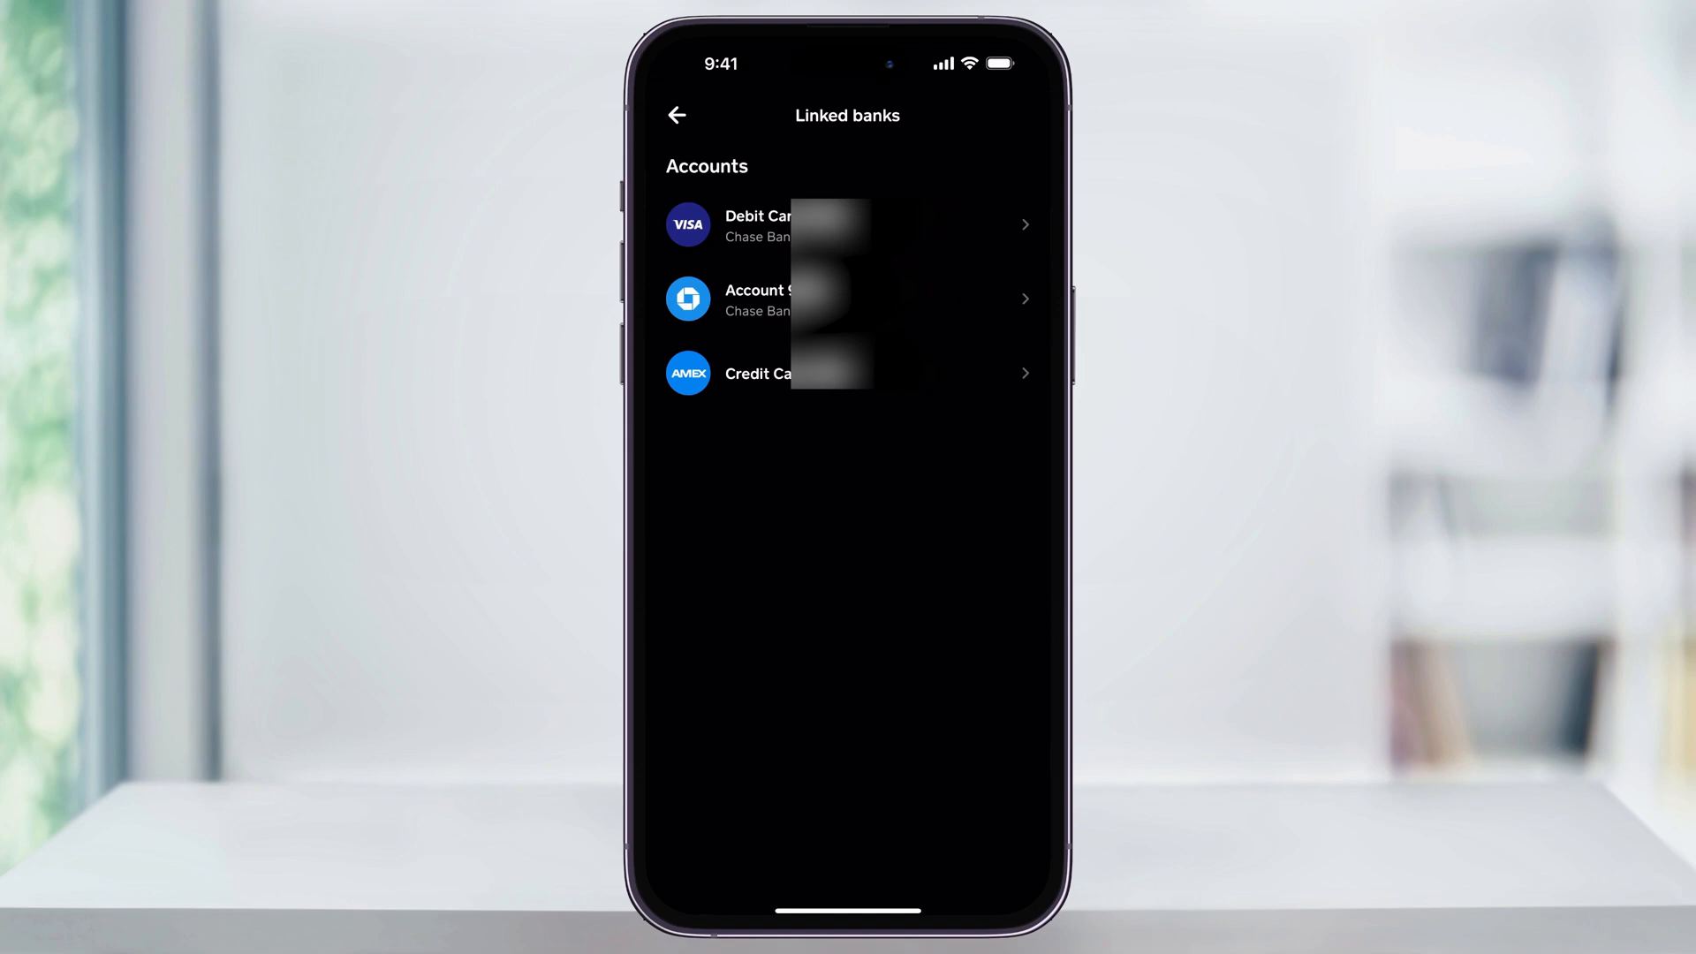
Remove the linked credit card via its manage options
click(846, 372)
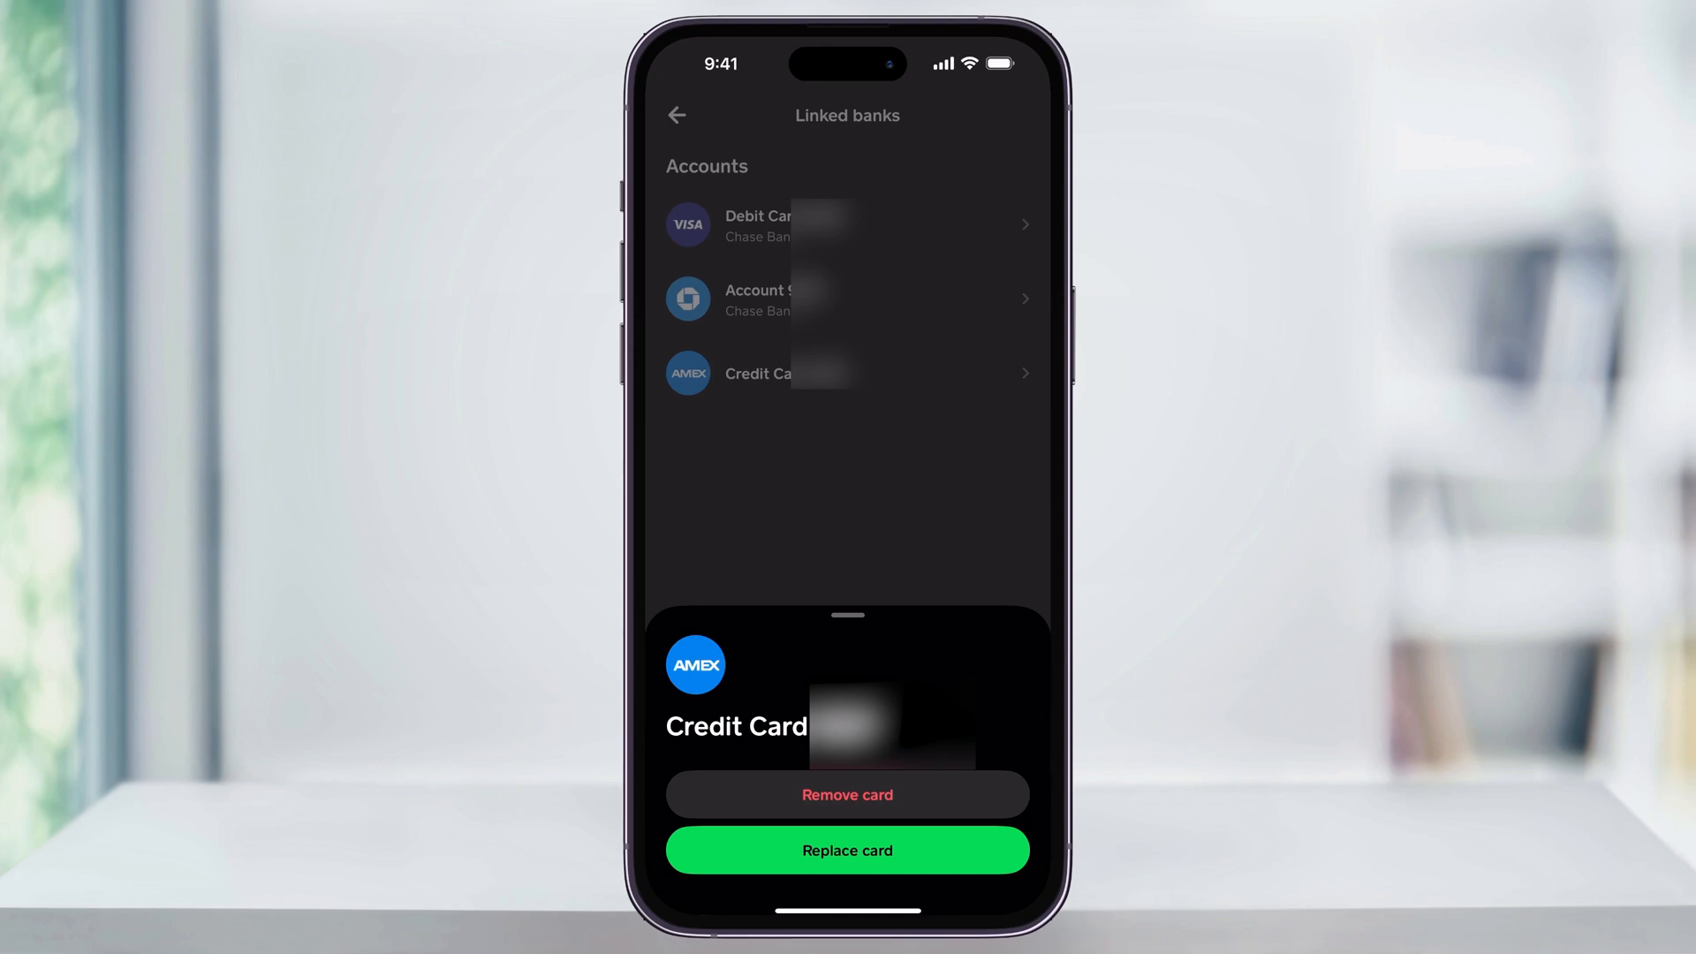
click(846, 793)
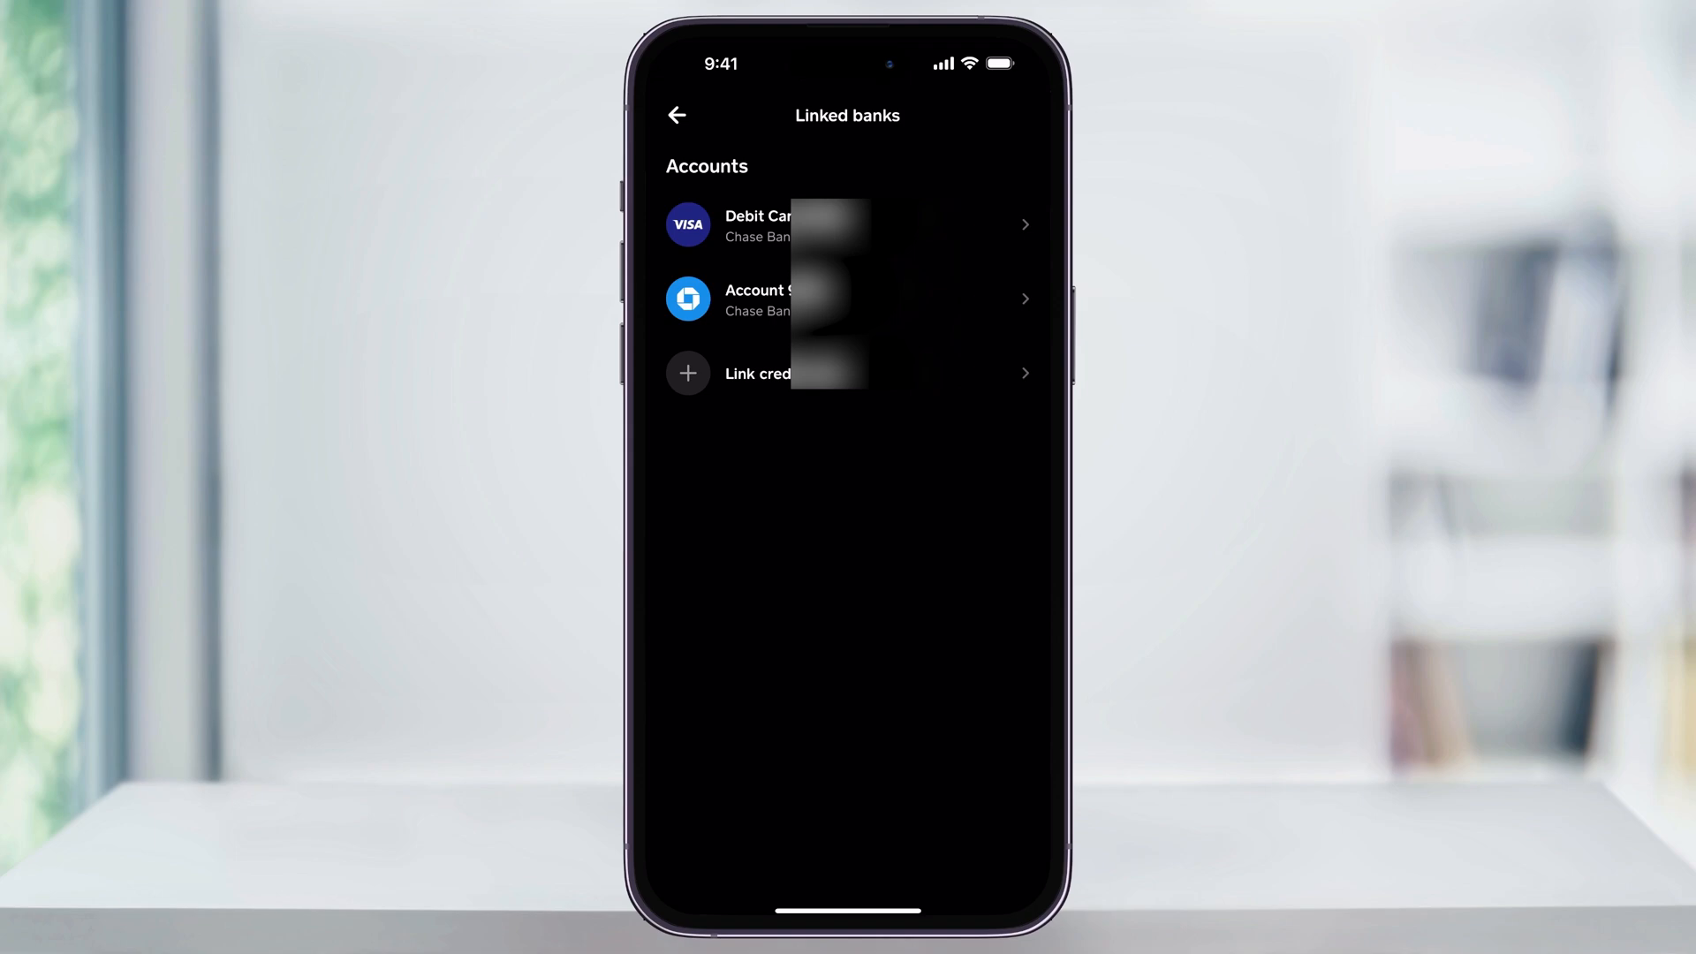
Bring up the manage options for the linked Chase debit card
click(846, 224)
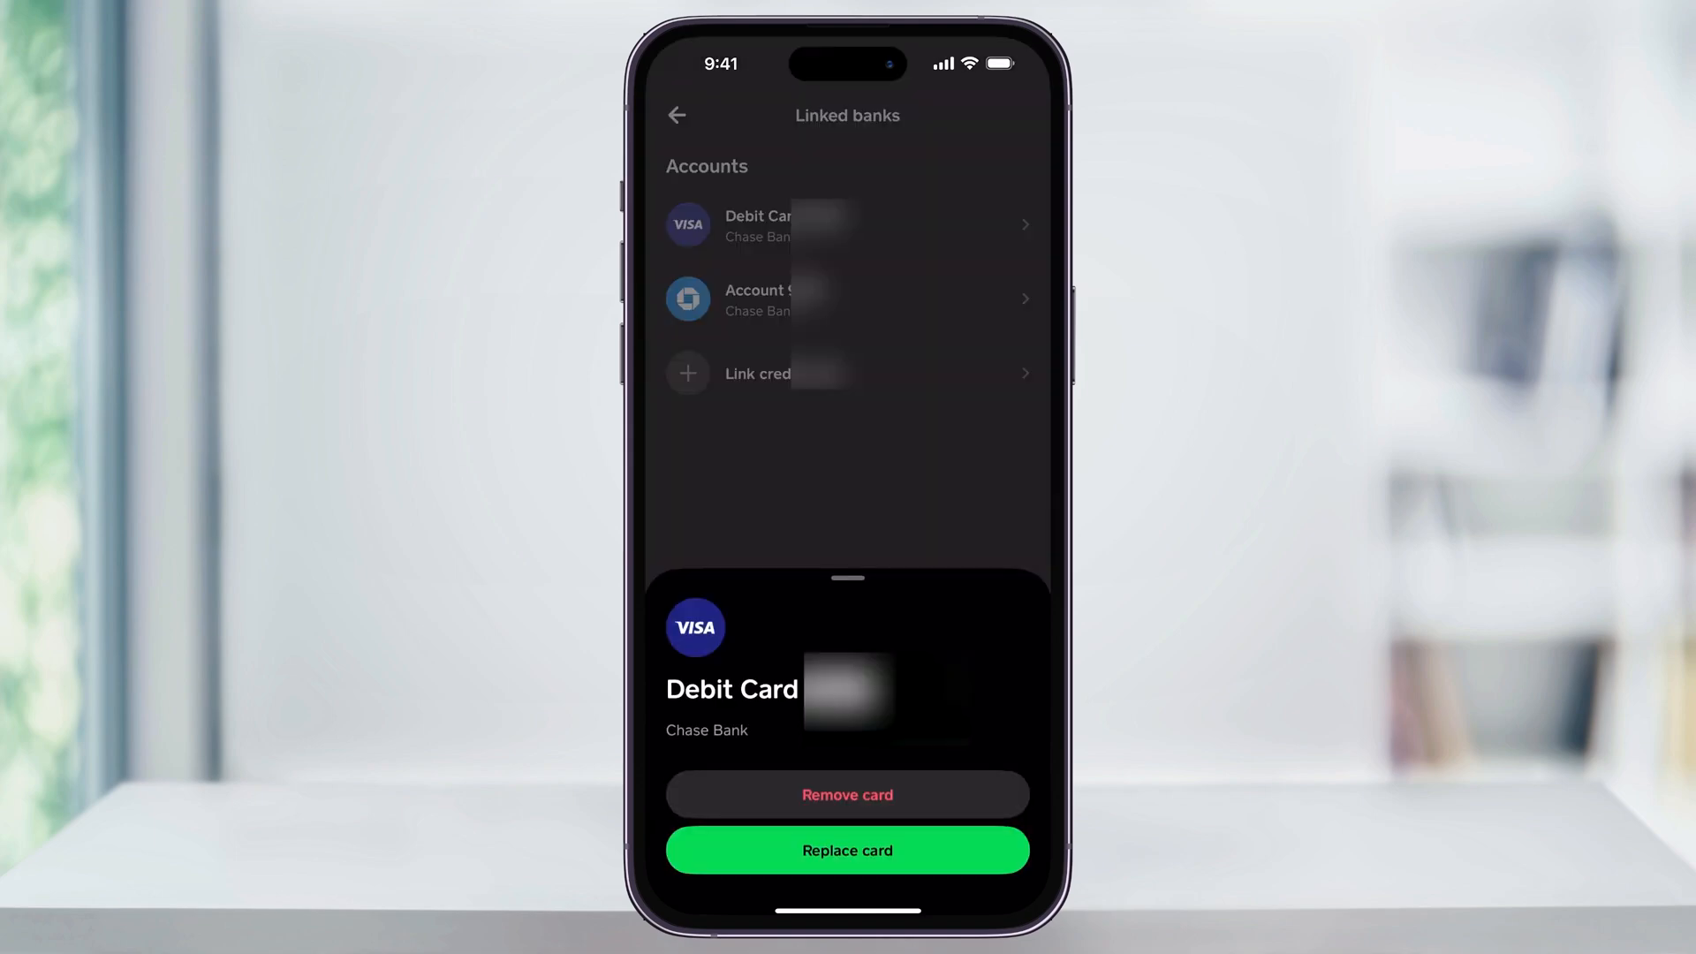